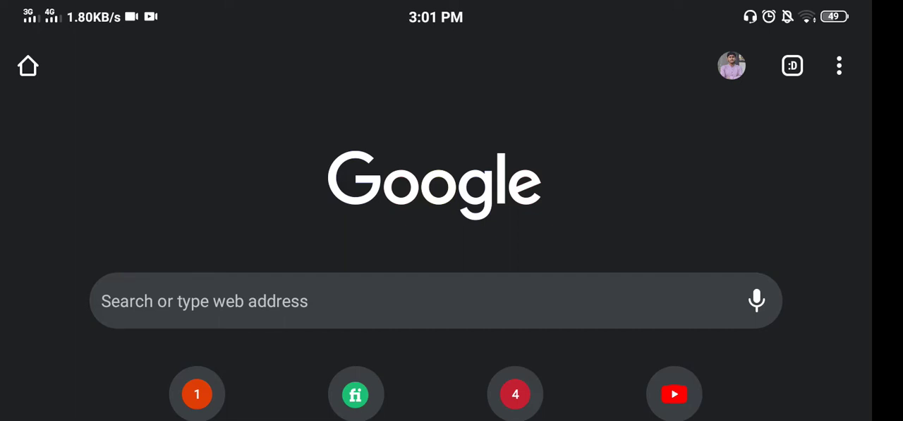
Search 'linked in' again, return to its results, and bring up the Open with app chooser.
left_click(424, 300)
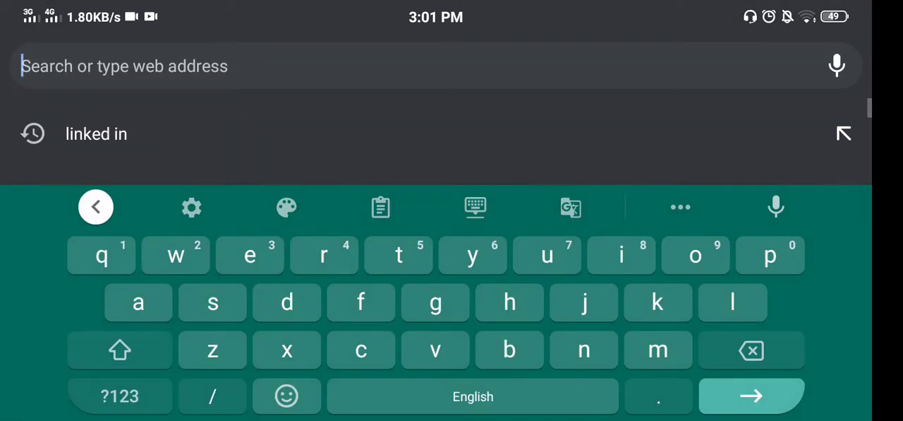
left_click(96, 134)
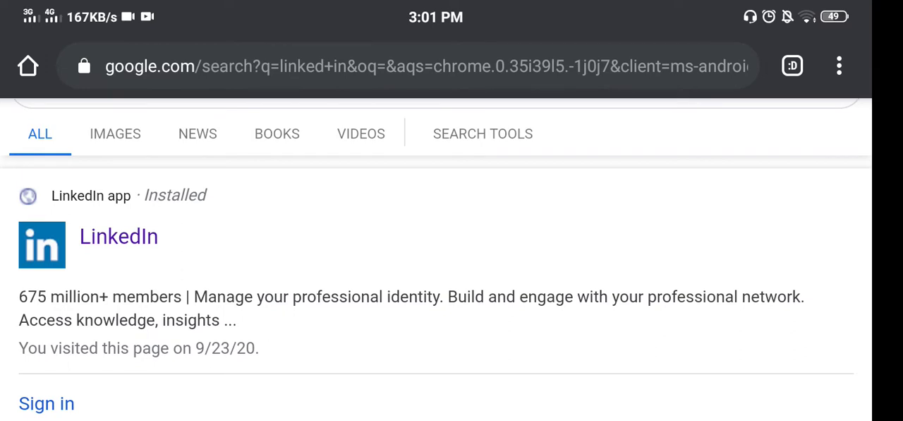
left_click(118, 235)
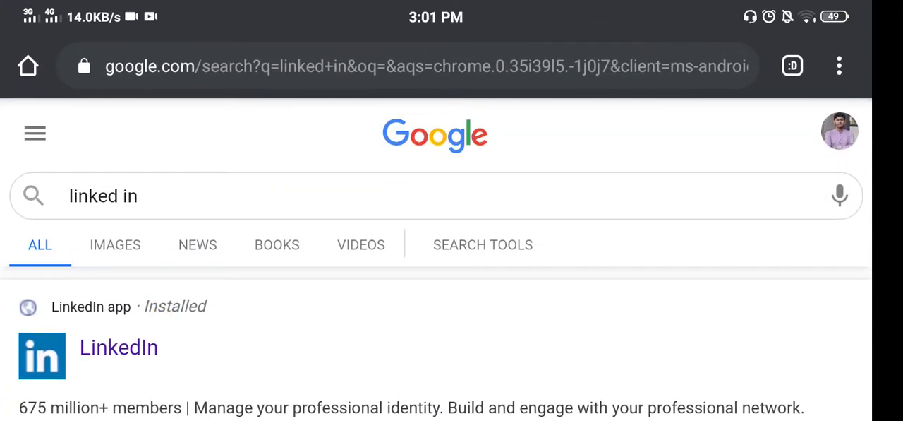
left_click(839, 66)
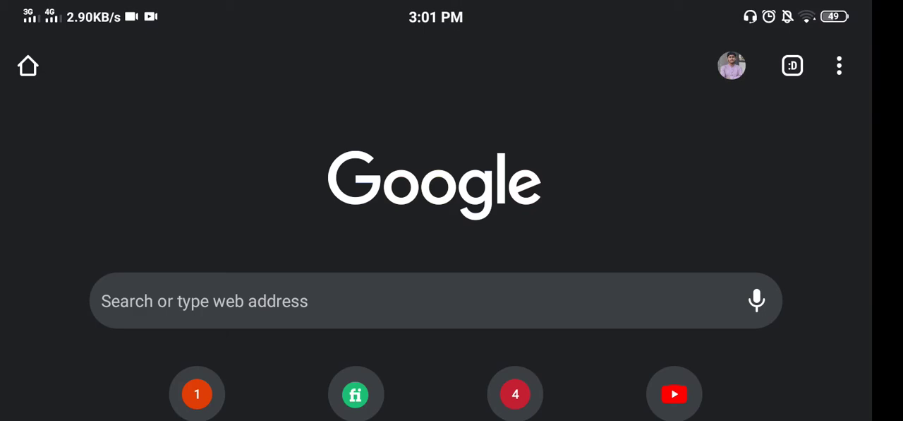
left_click(839, 65)
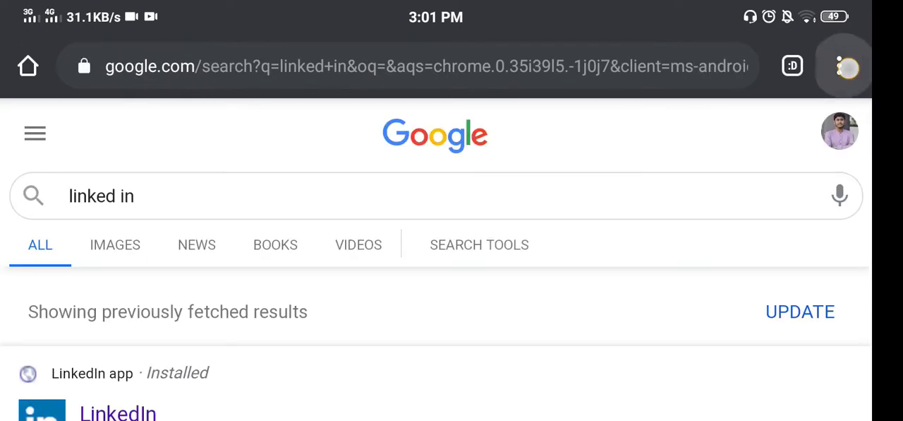
left_click(846, 66)
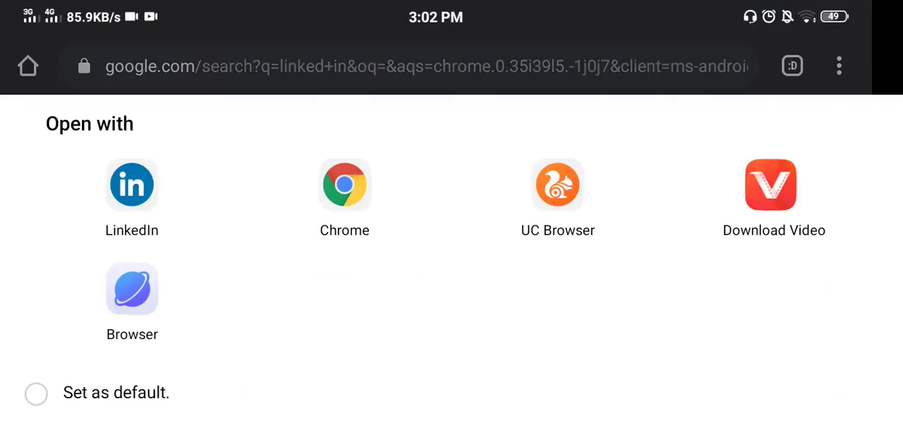
Dismiss the app chooser and open the LinkedIn Sign in result in the browser.
left_click(344, 185)
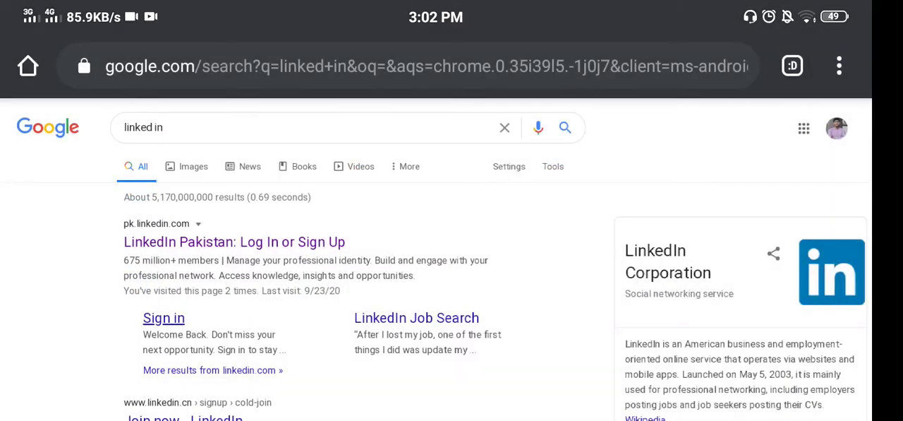
left_click(234, 241)
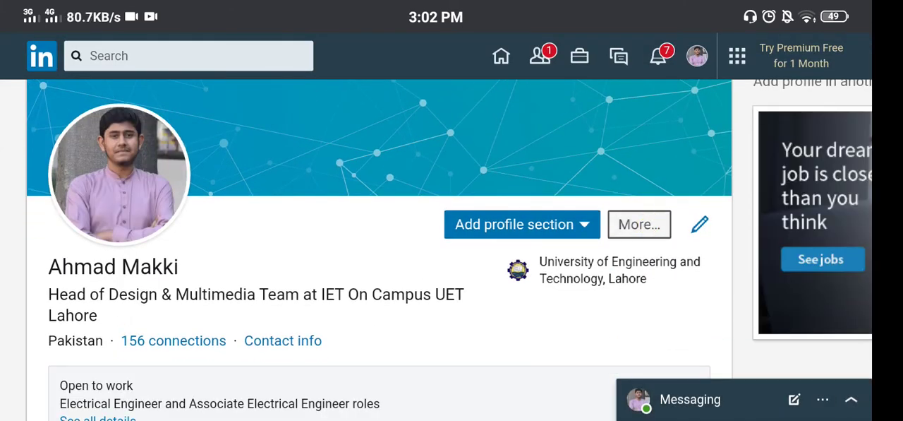
Choose Save to PDF from the profile's More menu to generate Profile.pdf.
left_click(639, 224)
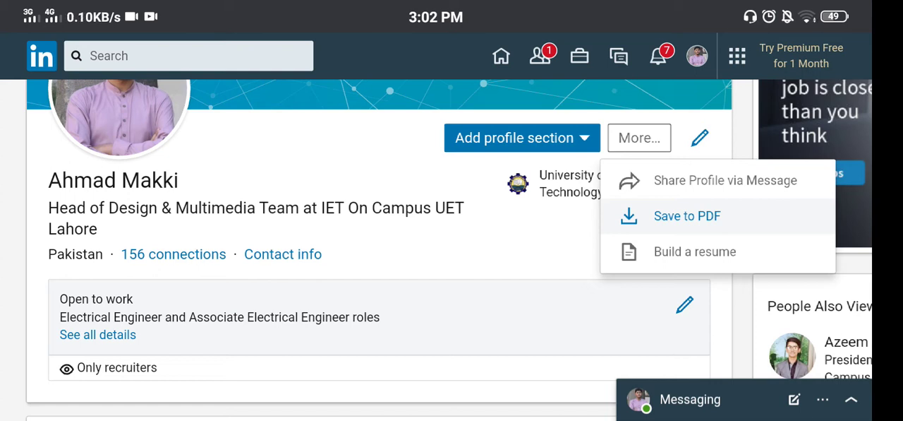
left_click(687, 215)
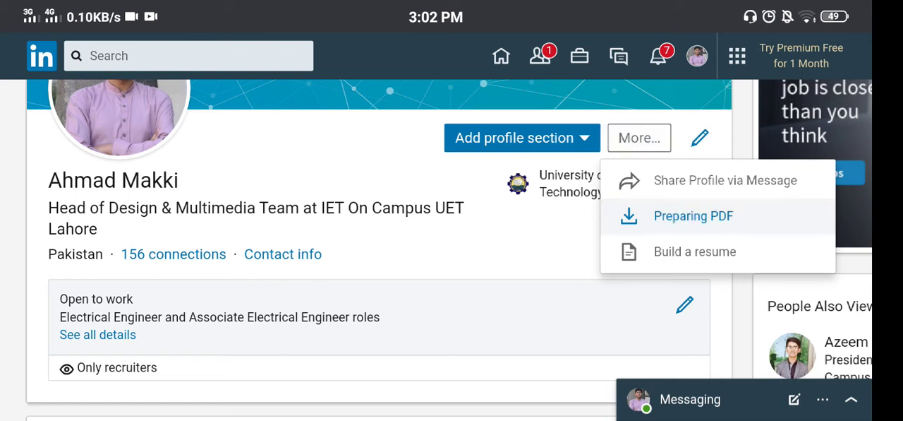
left_click(693, 215)
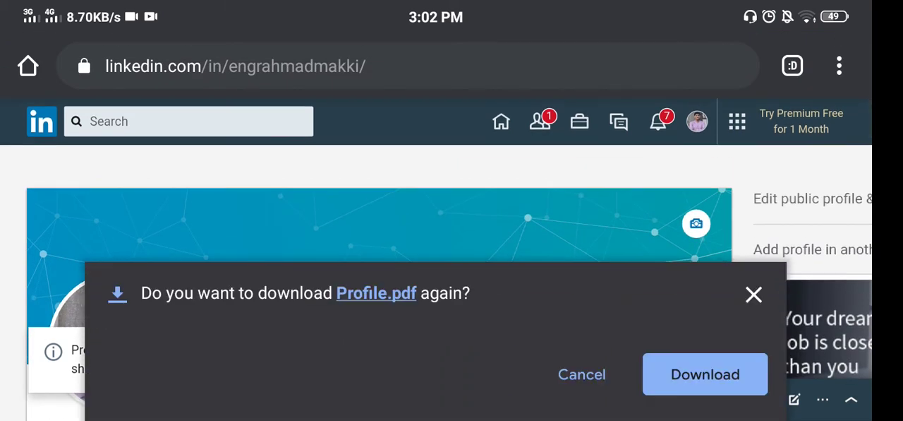
Download Profile.pdf and scroll through the saved profile summary.
left_click(704, 374)
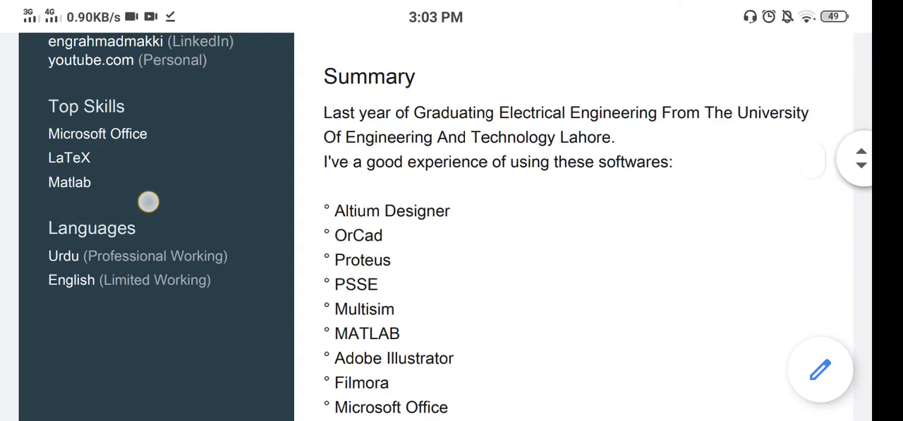
scroll("down", 3)
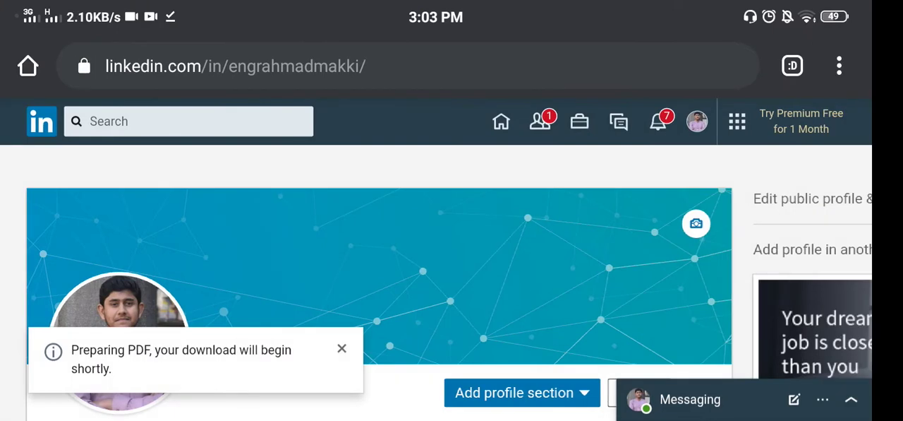
Close the 'Preparing PDF' toast and scroll the LinkedIn profile back into view.
scroll("down", 3)
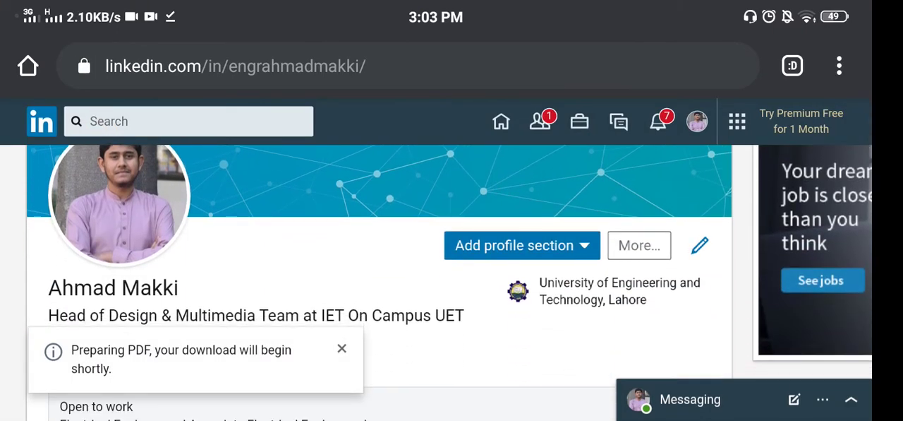
left_click(639, 245)
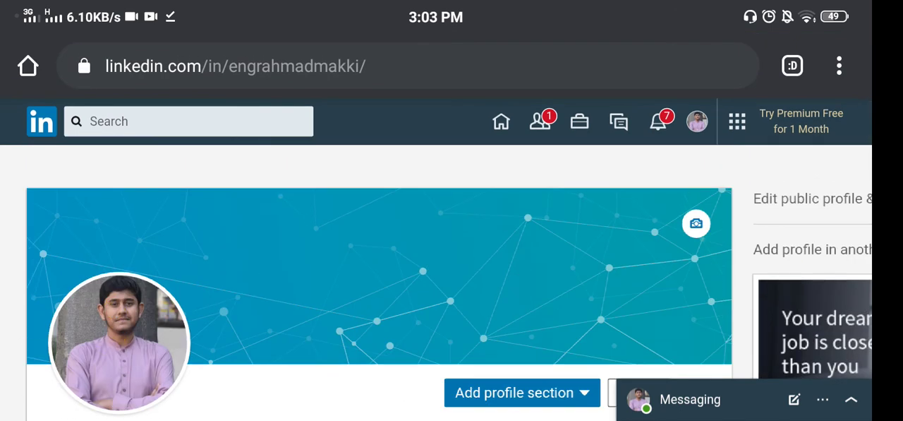
scroll("down", 3)
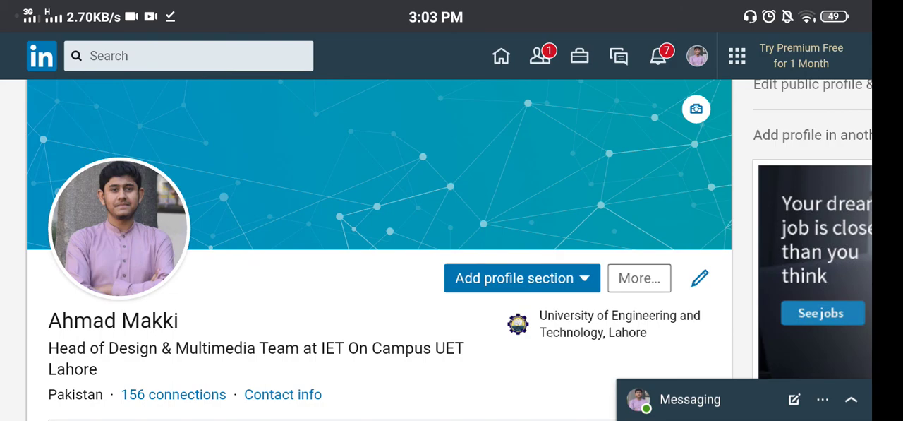